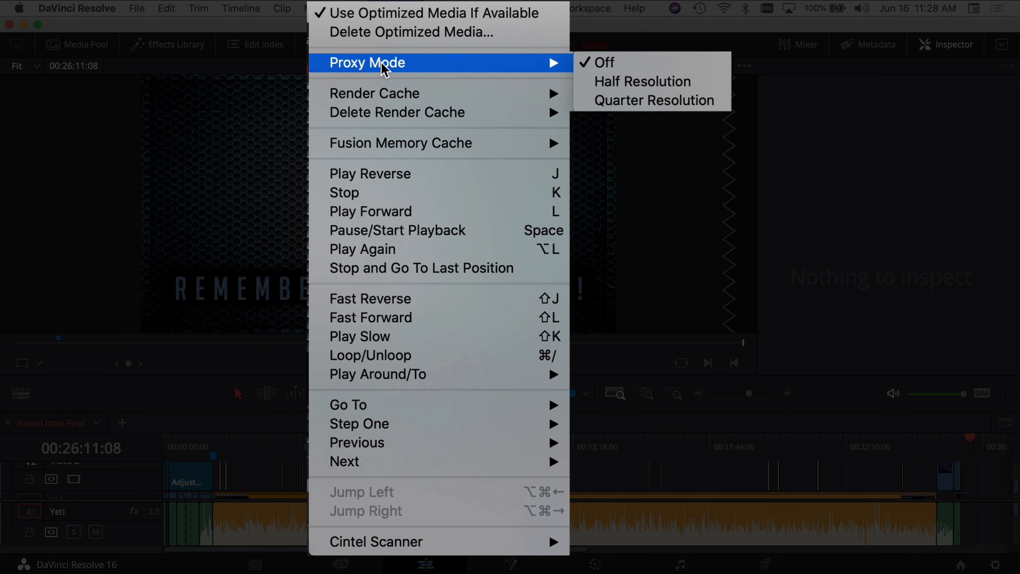
mouse_move(641, 81)
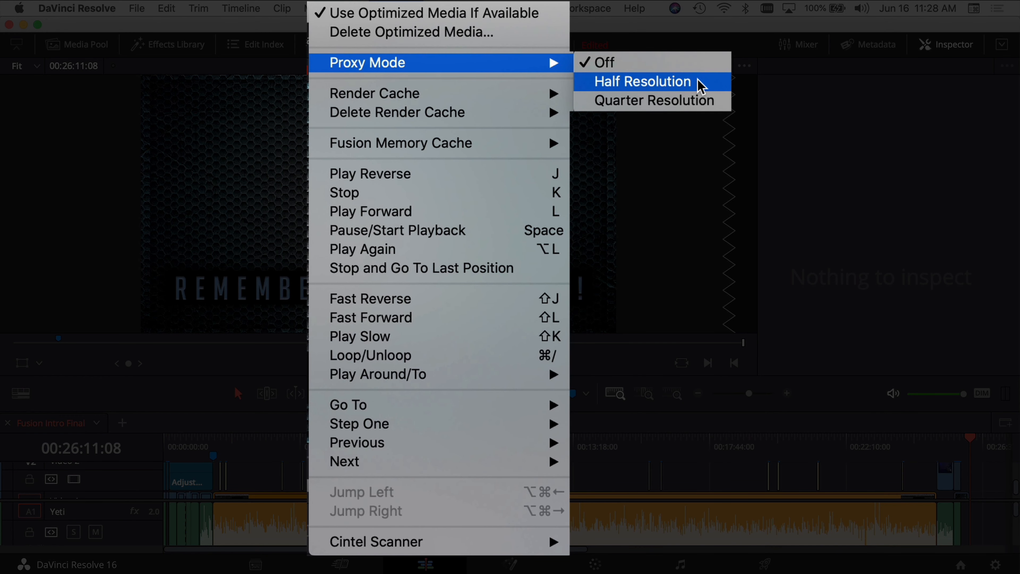
mouse_move(694, 88)
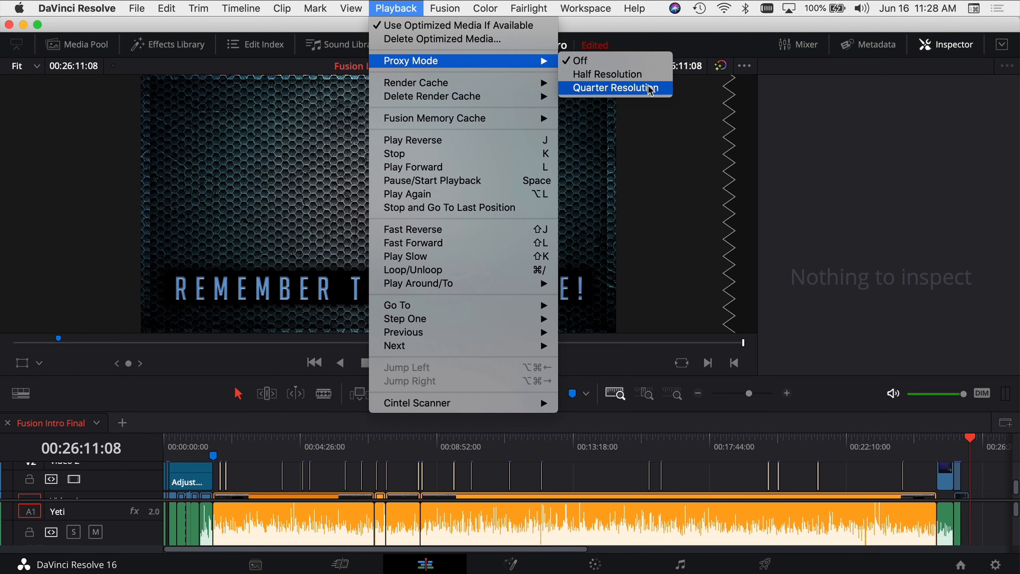
mouse_move(386, 92)
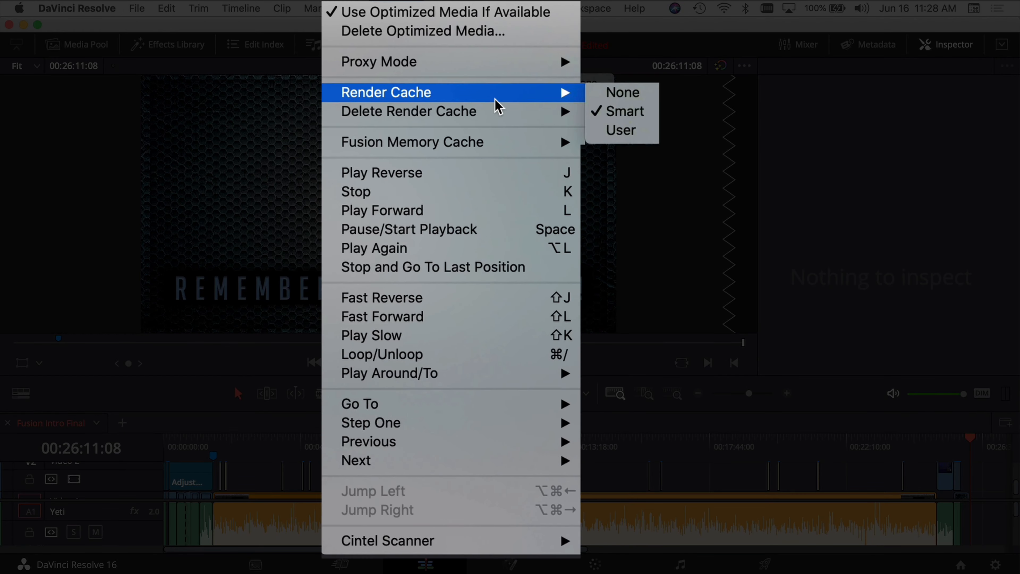
mouse_move(413, 101)
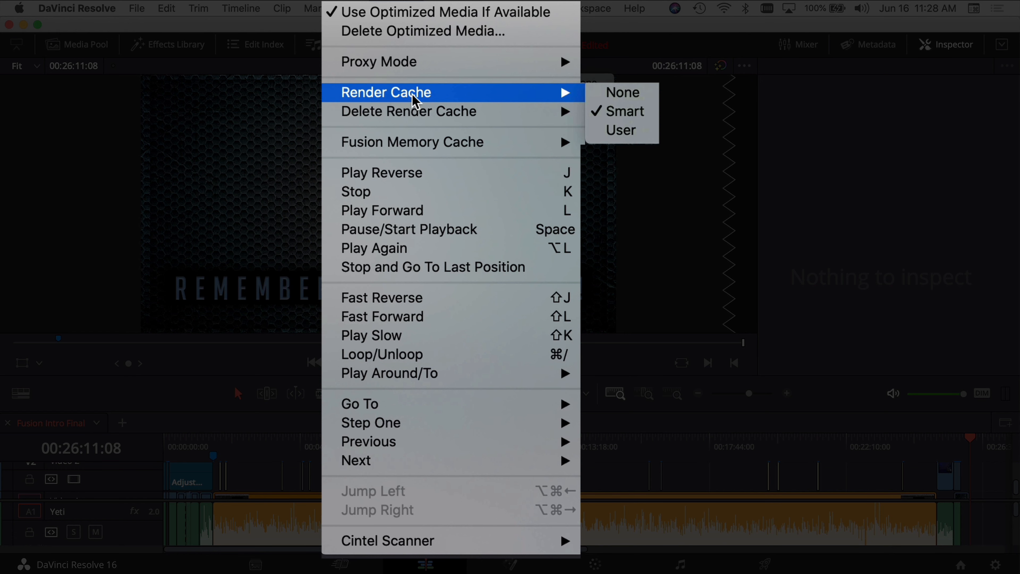
mouse_move(620, 111)
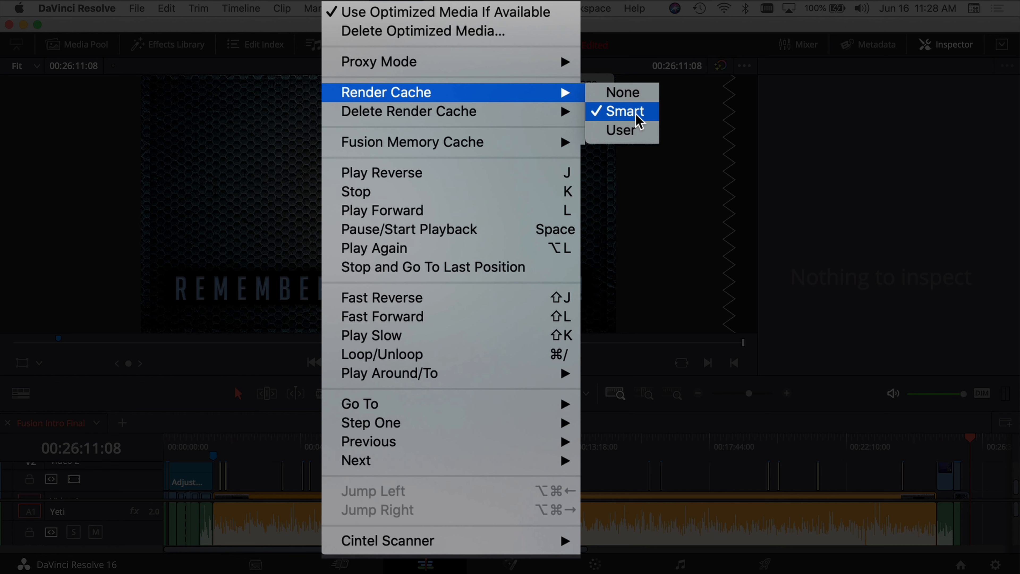
Leave the render cache set to Smart in the Playback menu
left_click(621, 111)
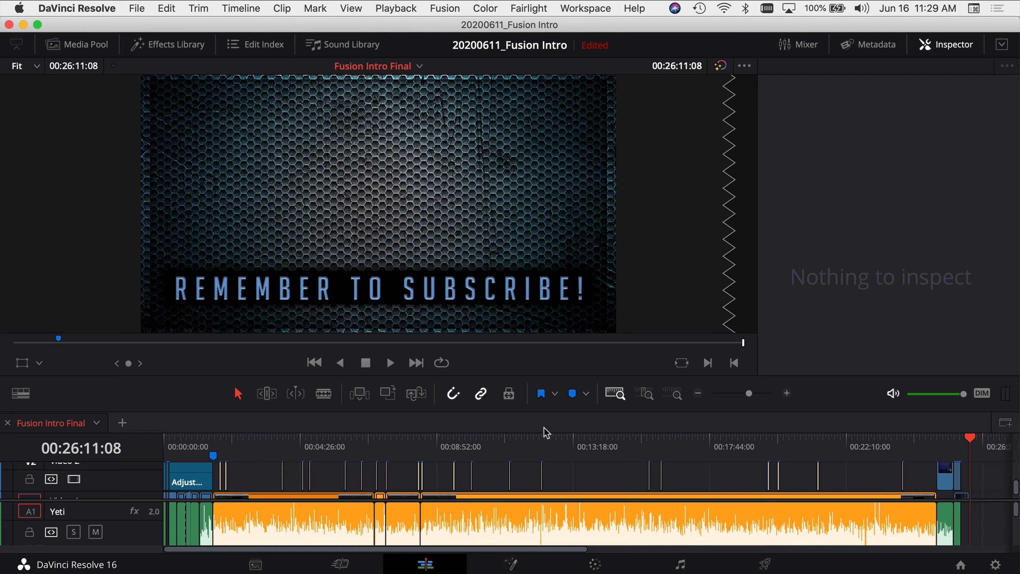
mouse_move(469, 457)
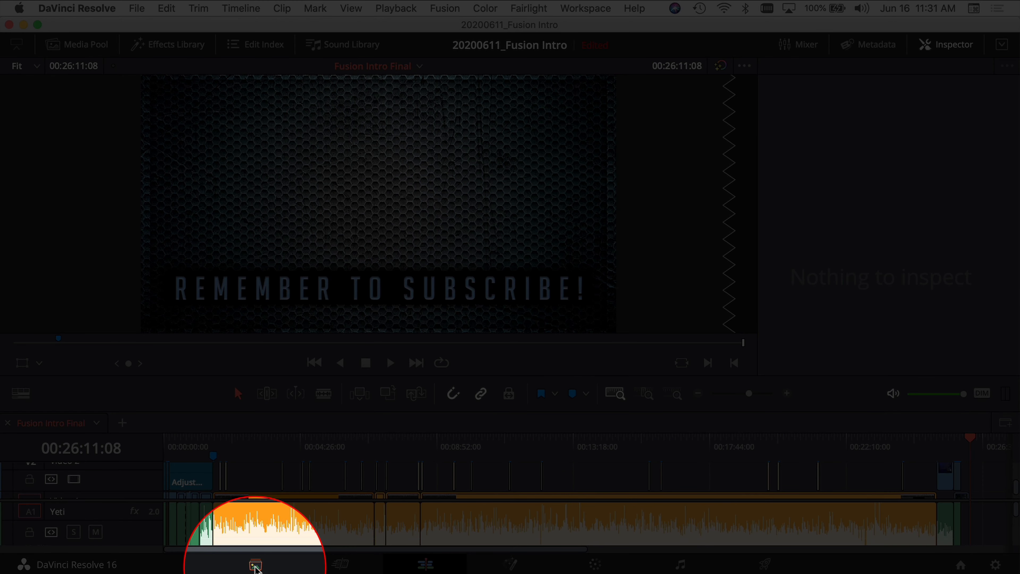
Switch to the Media page and highlight Delete Optimized Media under Playback
left_click(255, 564)
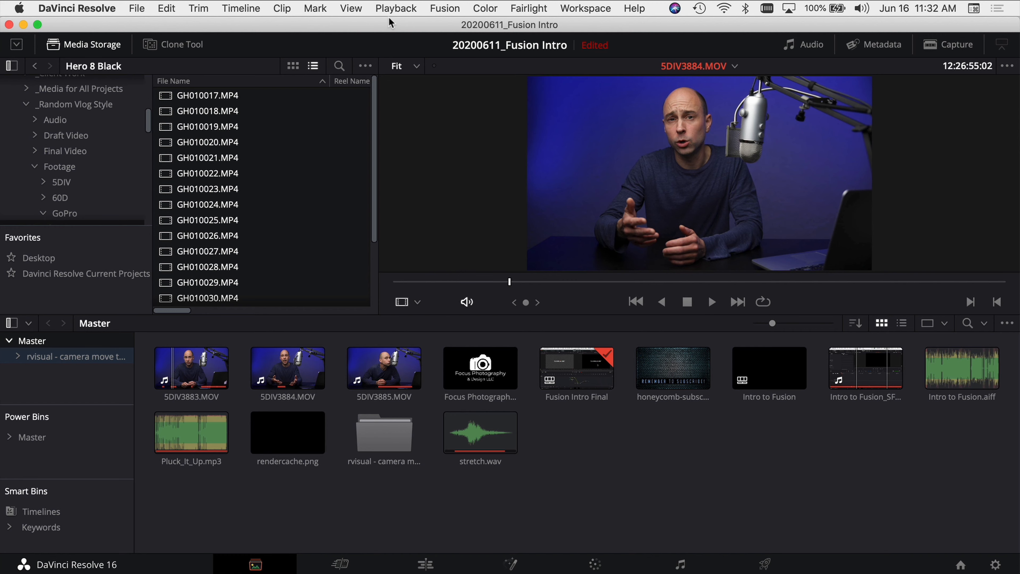
left_click(395, 8)
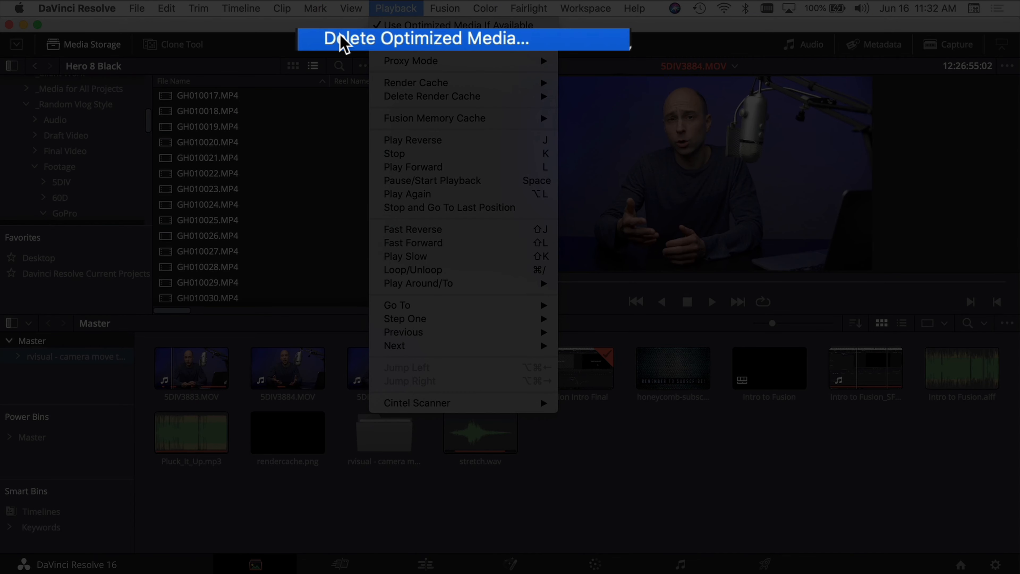